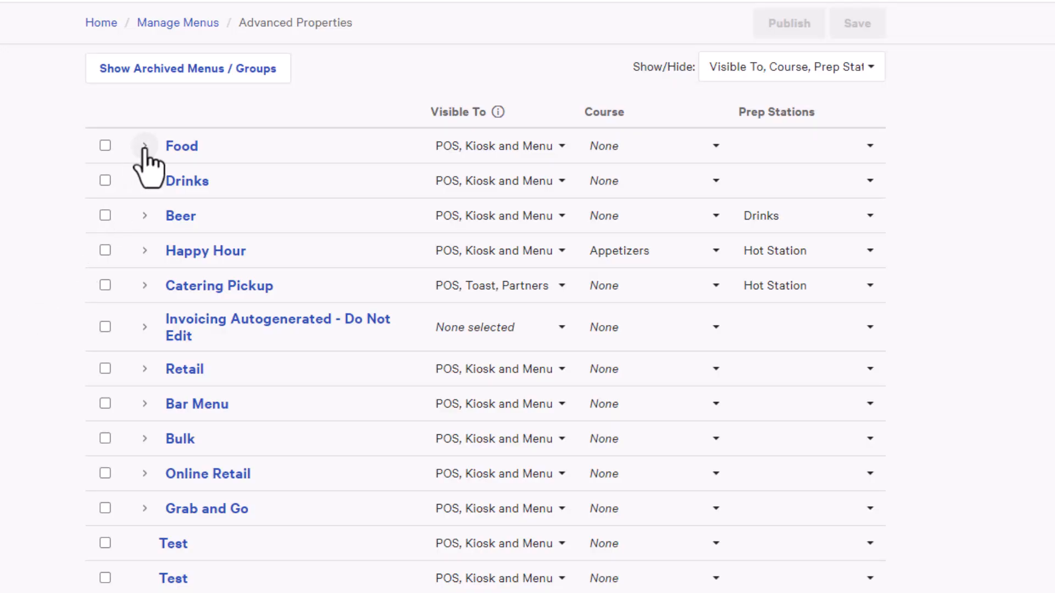
Expand Food through Apps to the Wings modifier groups and view Food's visibility choices
left_click(144, 145)
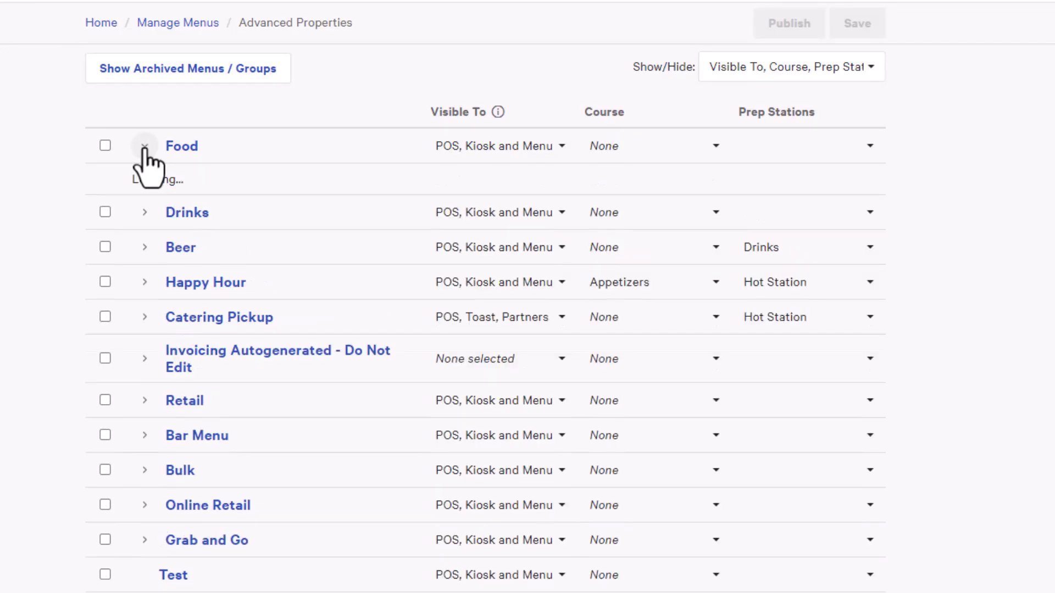
left_click(144, 146)
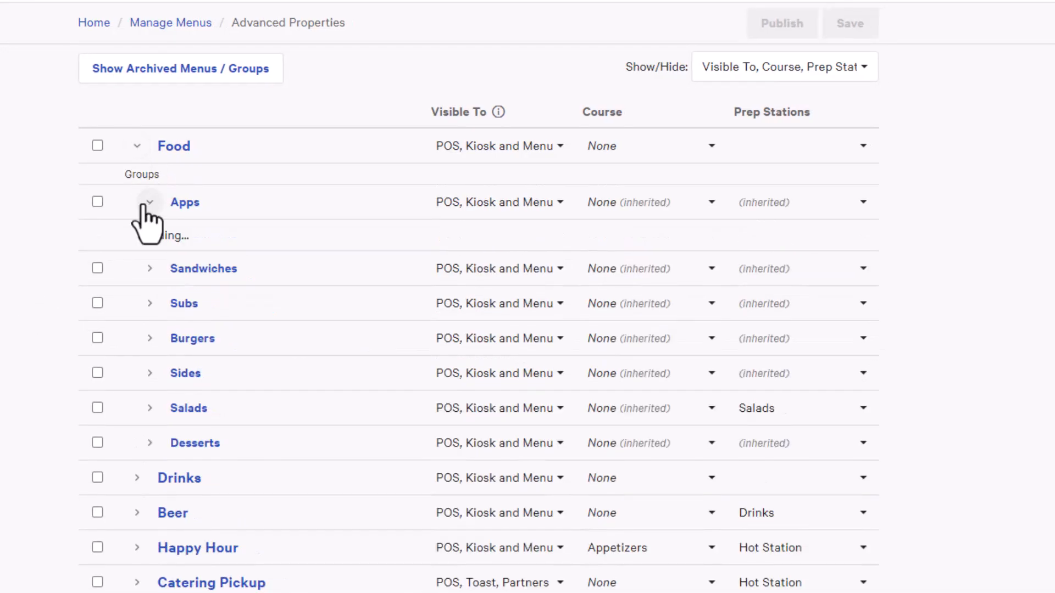
left_click(150, 203)
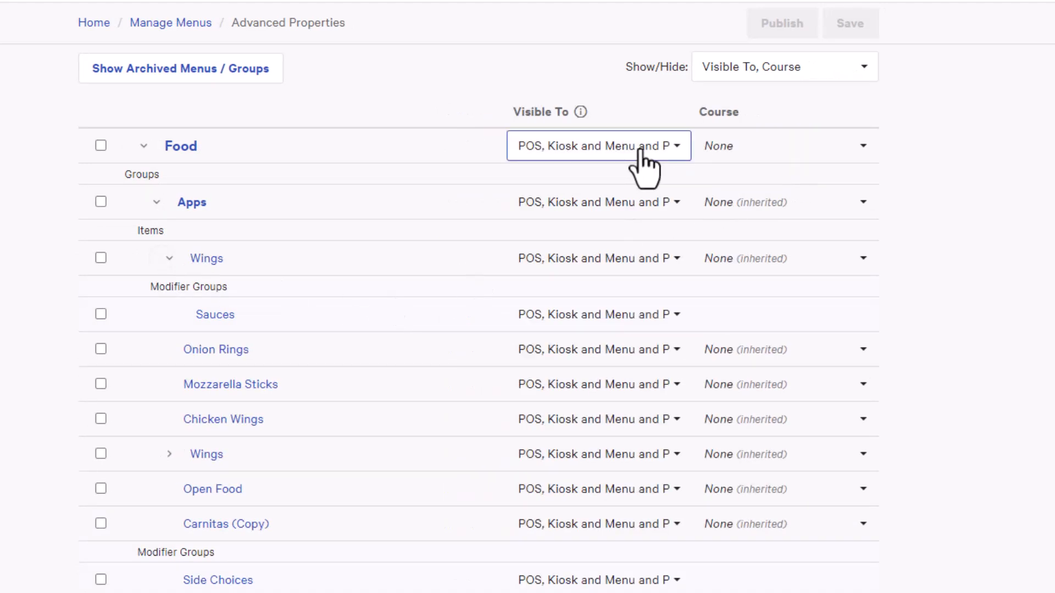
left_click(598, 146)
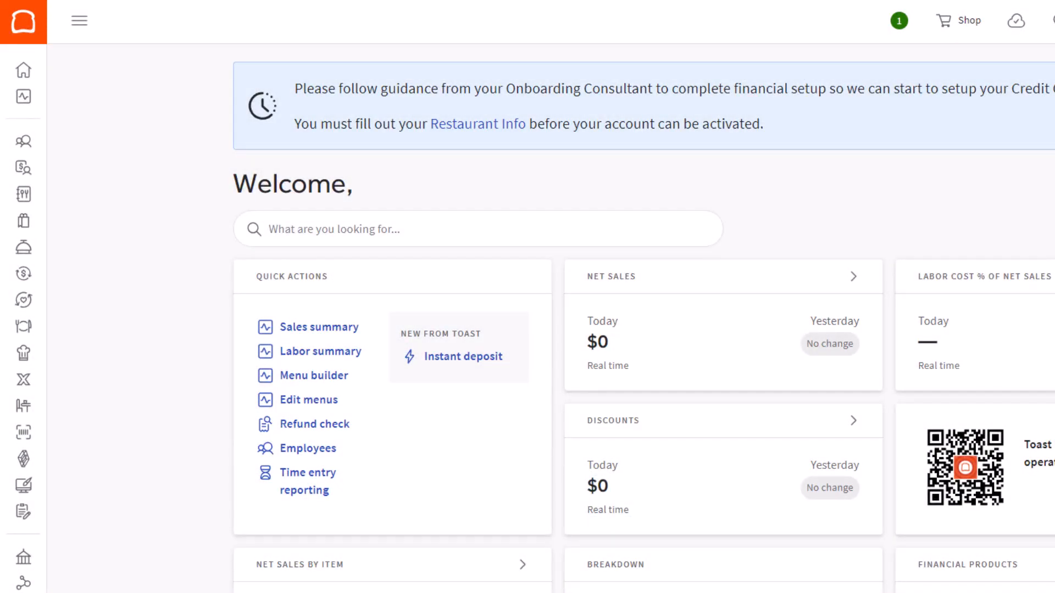
mouse_move(468, 53)
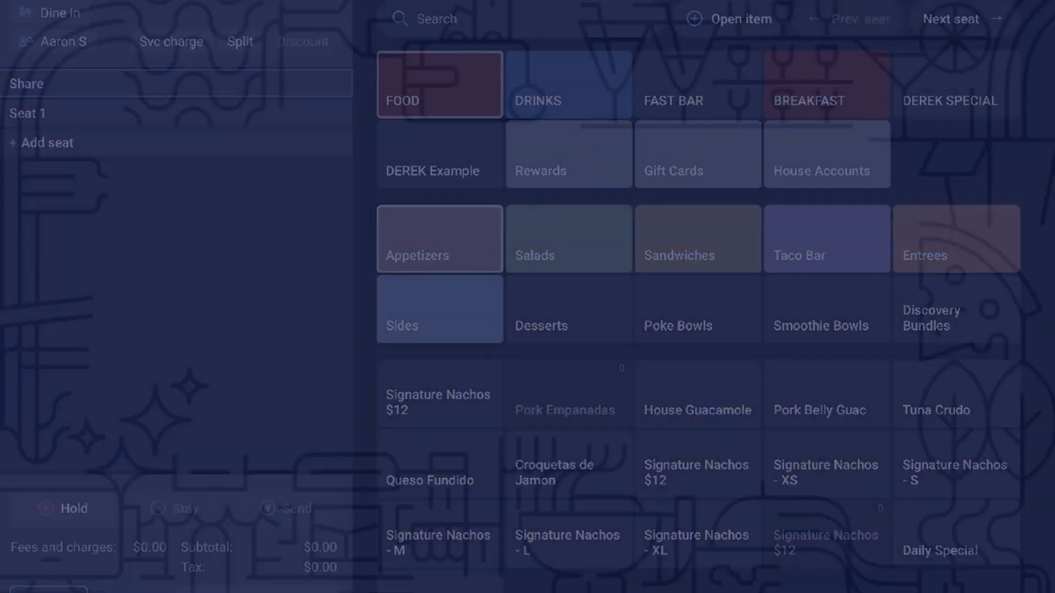
Return to the restaurant home dashboard from the side navigation
left_click(53, 193)
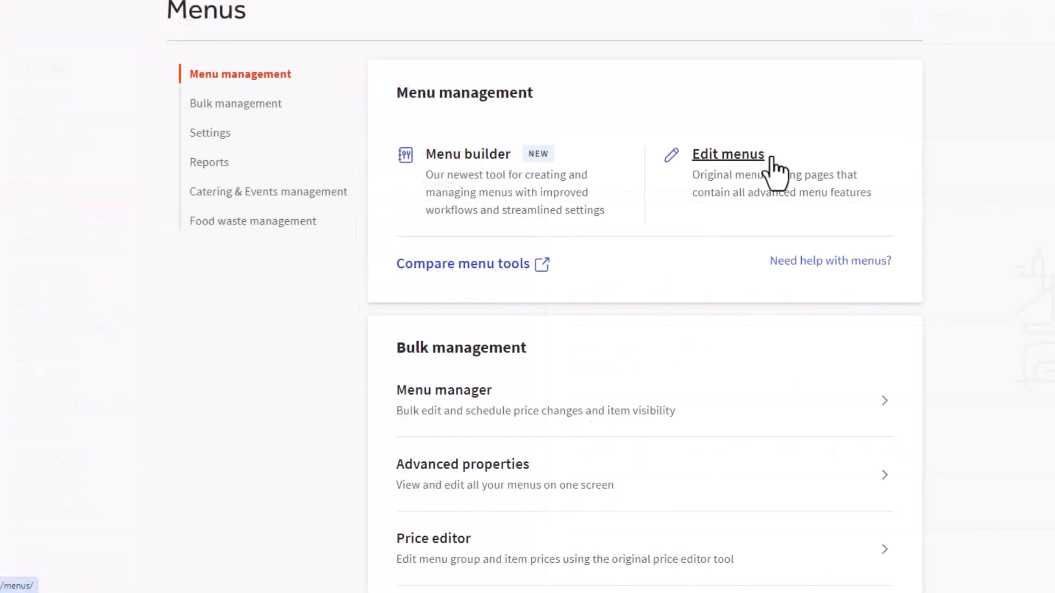
Reach the Advanced properties bulk editor from the Menus page
left_click(727, 154)
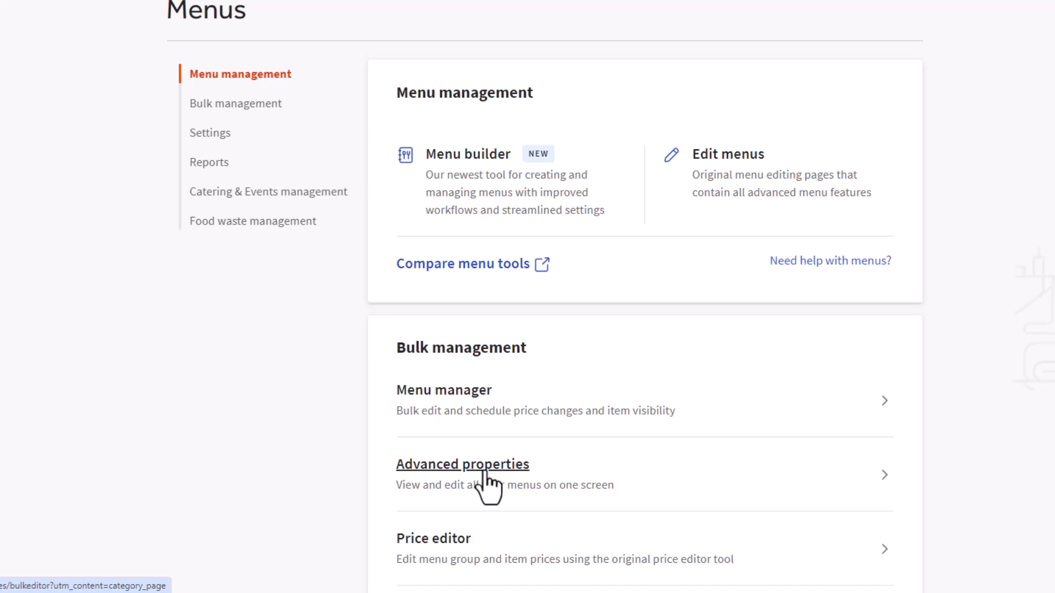
left_click(462, 464)
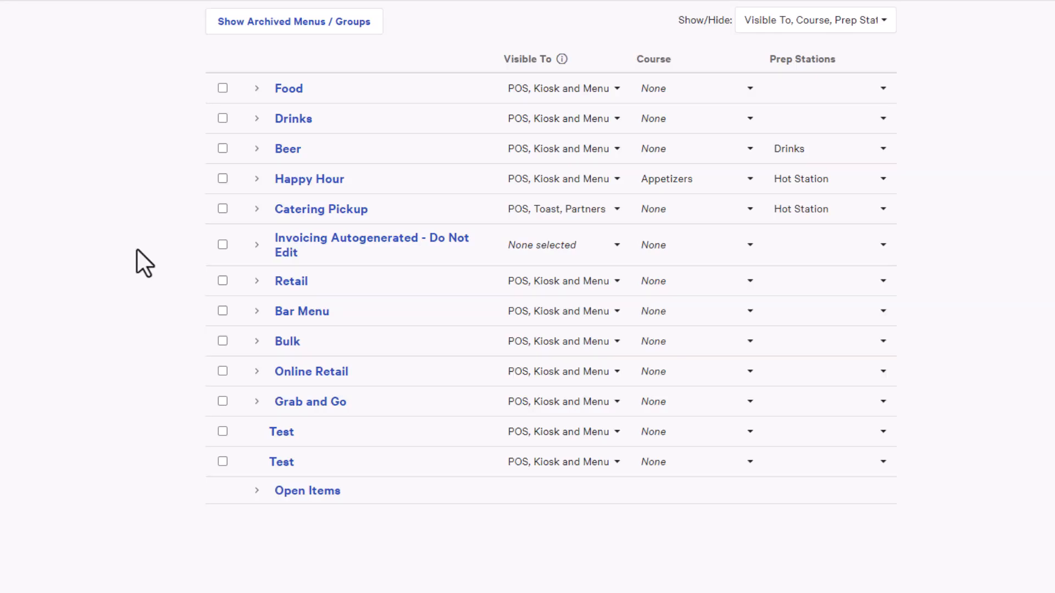
mouse_move(256, 88)
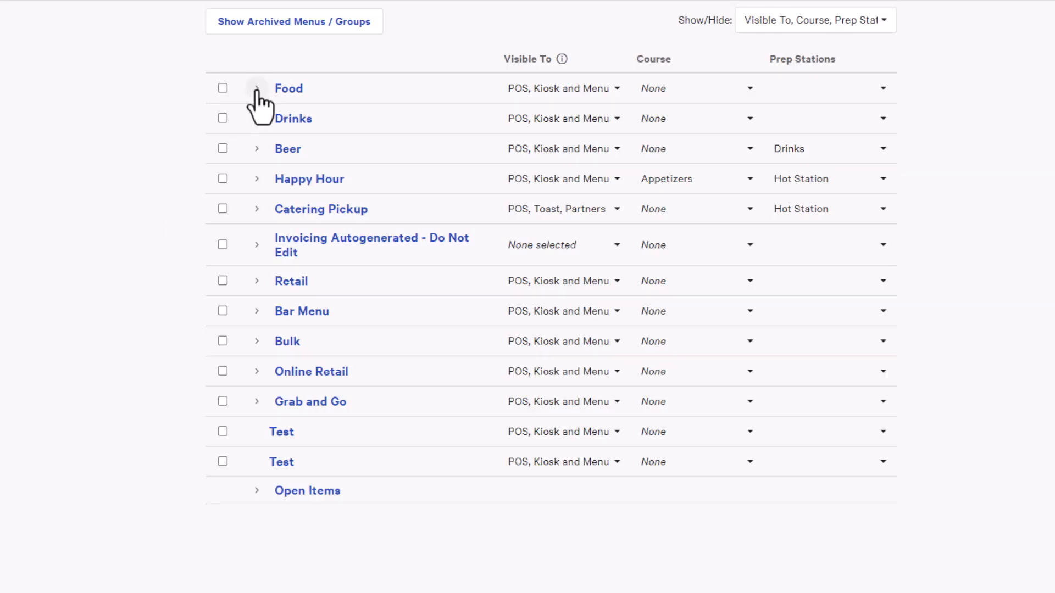
Expand Food, then Apps, then Wings to reveal the Sauces modifier group
left_click(256, 88)
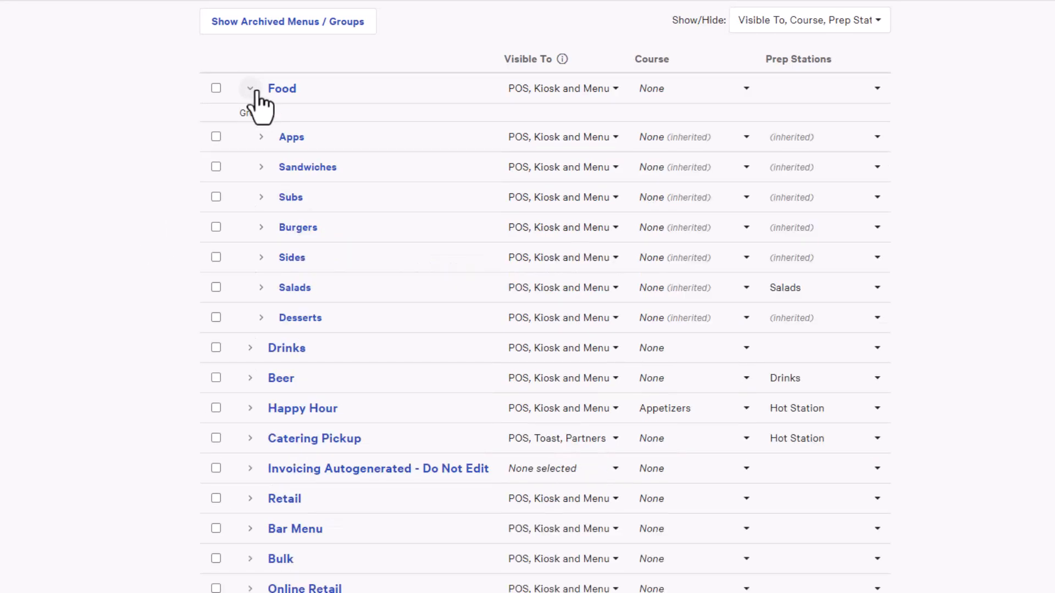
left_click(259, 137)
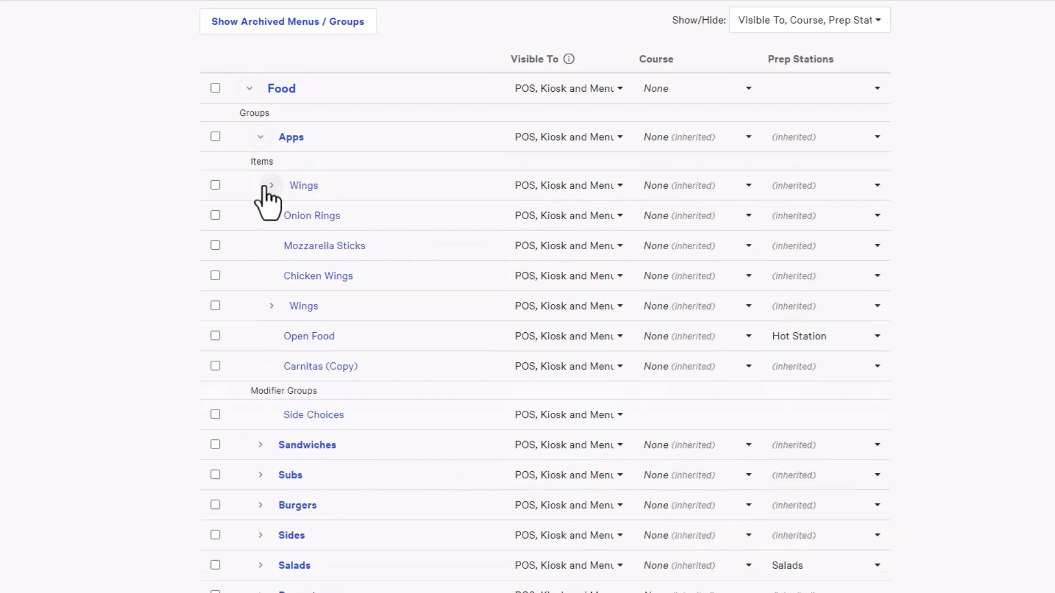
left_click(271, 184)
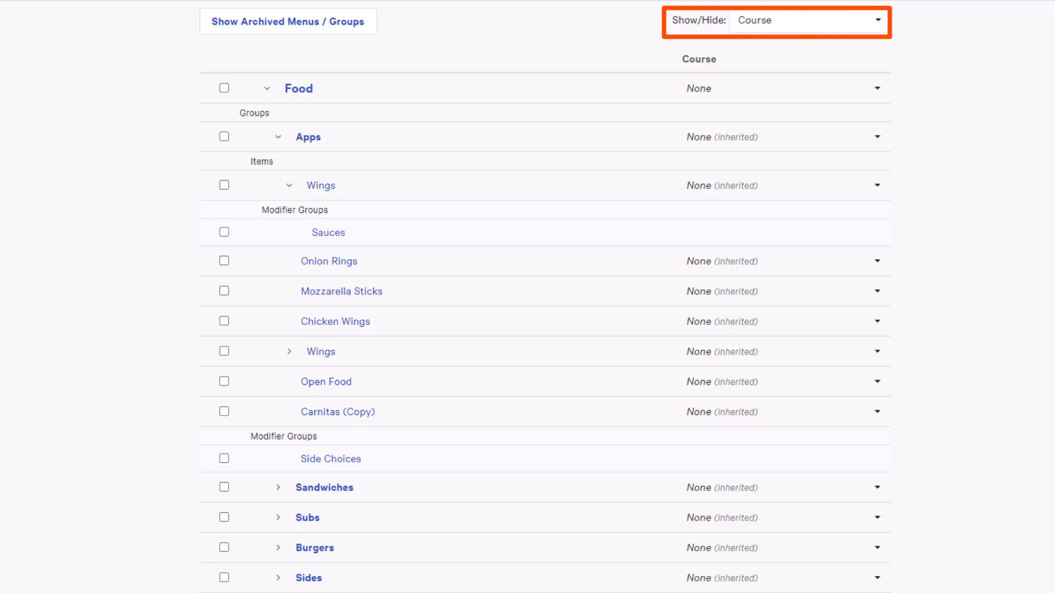
Add the Visible To and Applicable Taxes columns alongside Course via Show/Hide
left_click(807, 20)
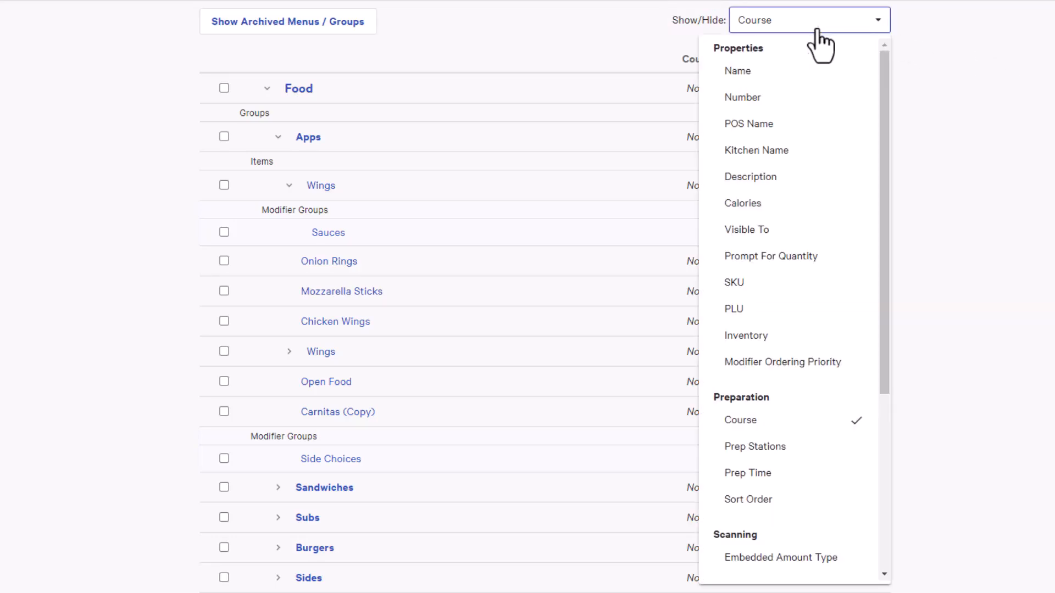
left_click(747, 230)
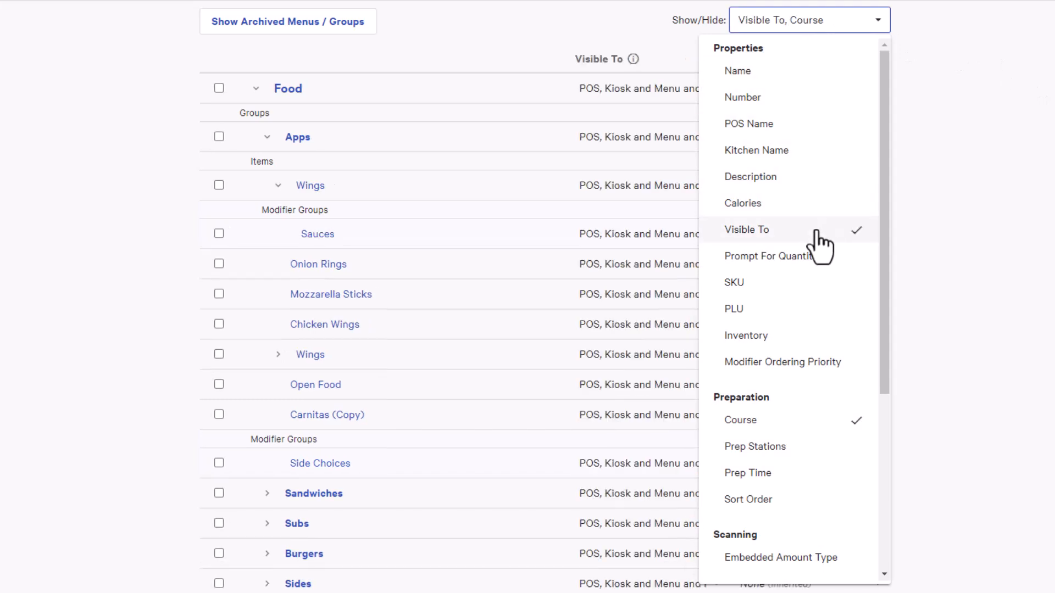
mouse_move(714, 134)
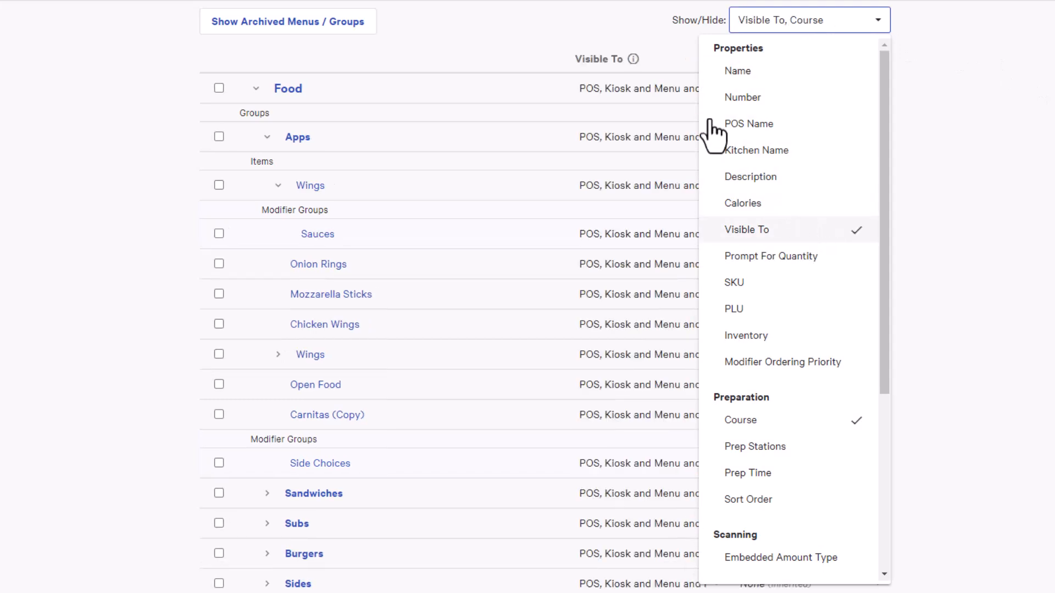
left_click(646, 88)
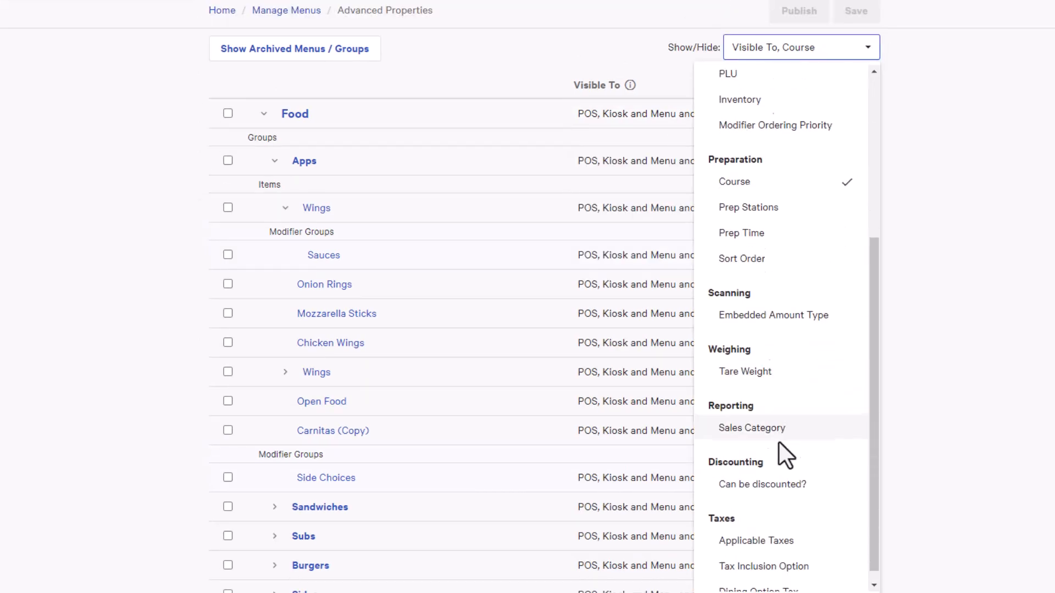
left_click(756, 541)
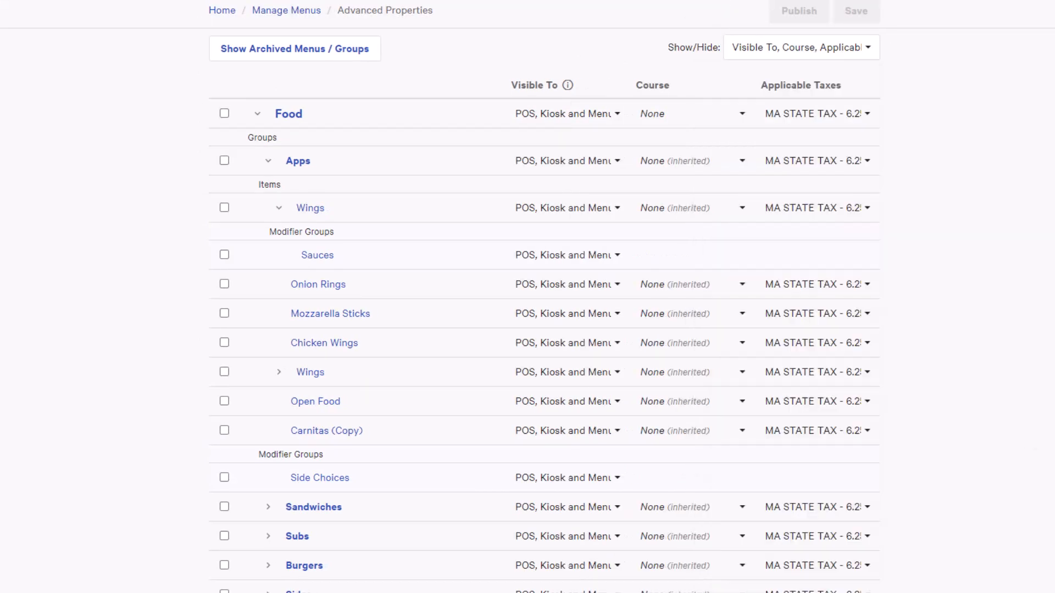
left_click(816, 113)
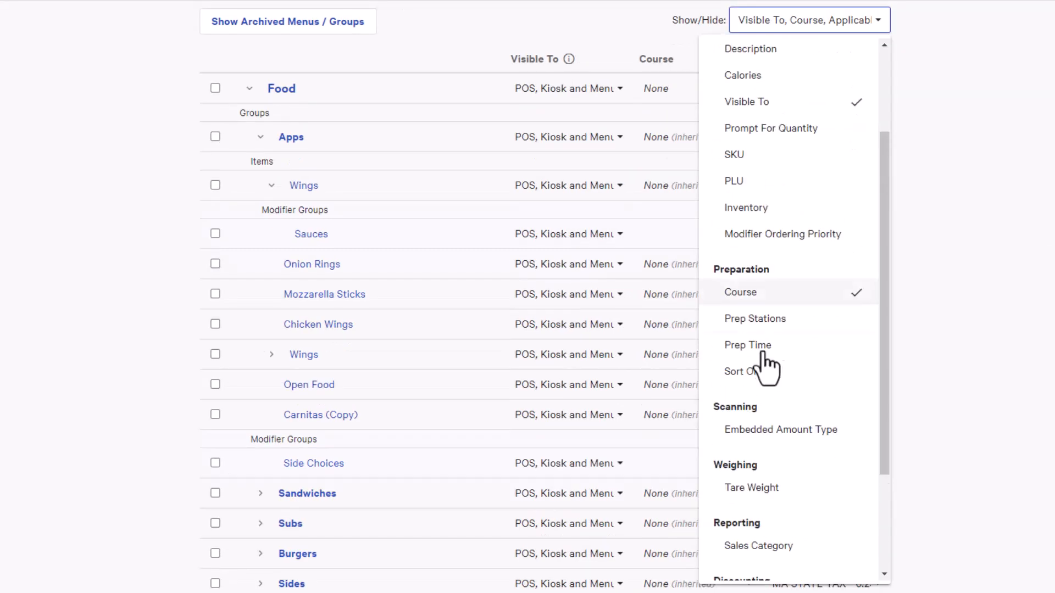
Add Prep Stations and Sales Category columns and view Food's choices for each
left_click(755, 318)
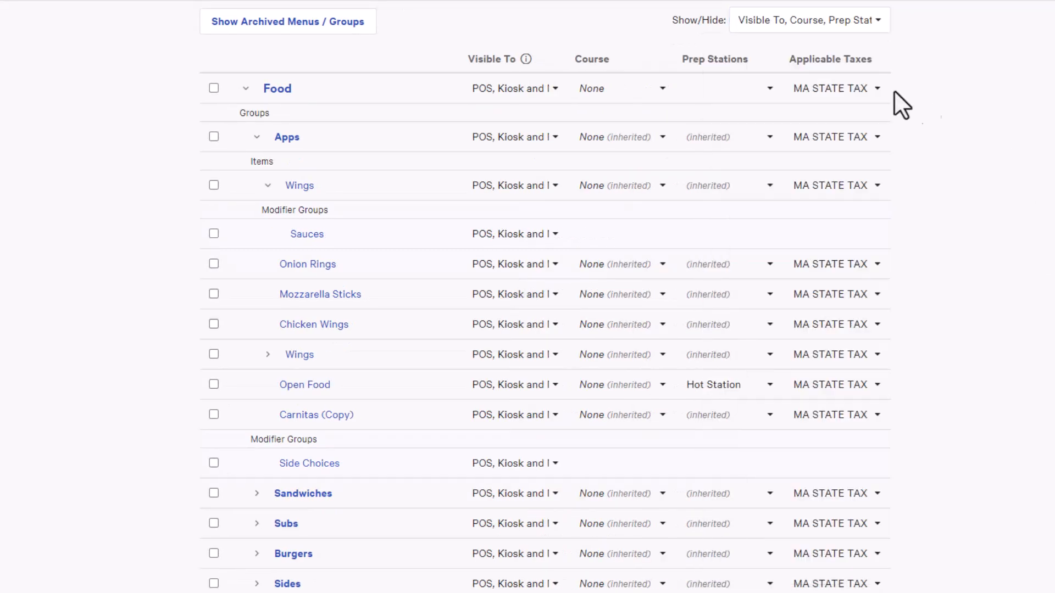
left_click(729, 88)
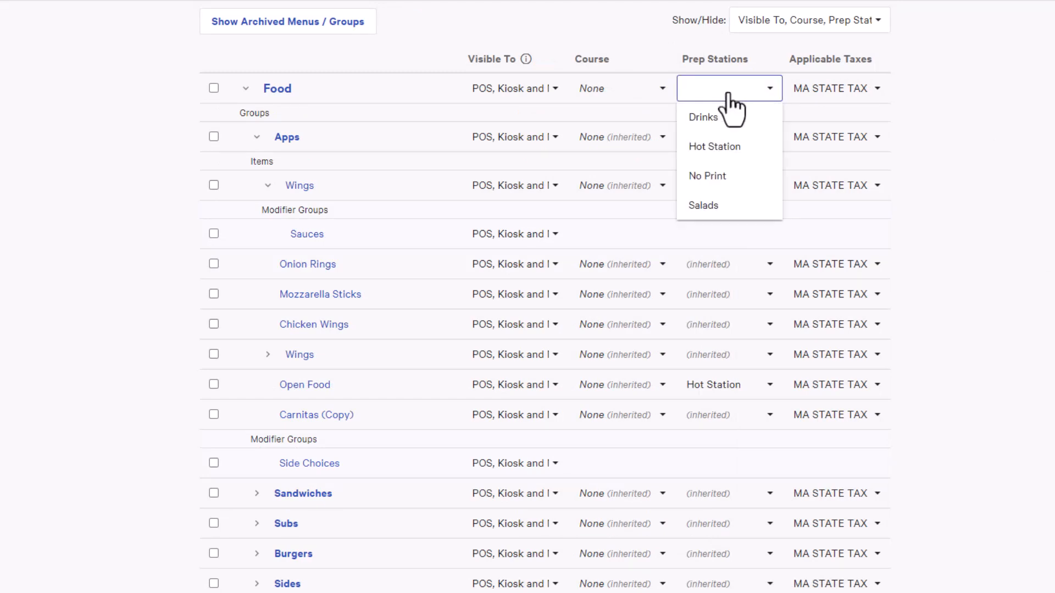
mouse_move(741, 211)
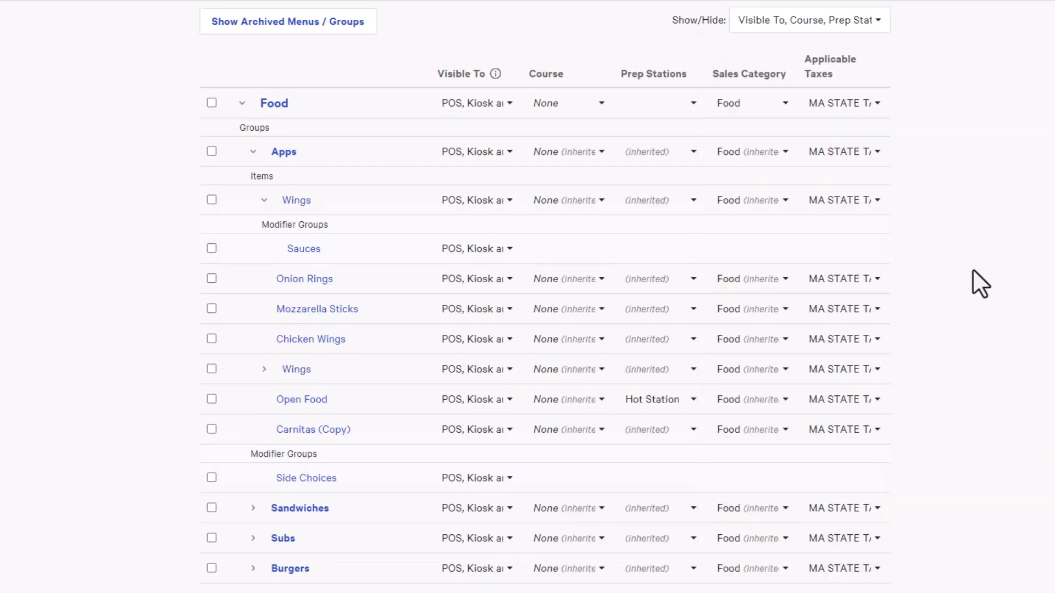
left_click(750, 103)
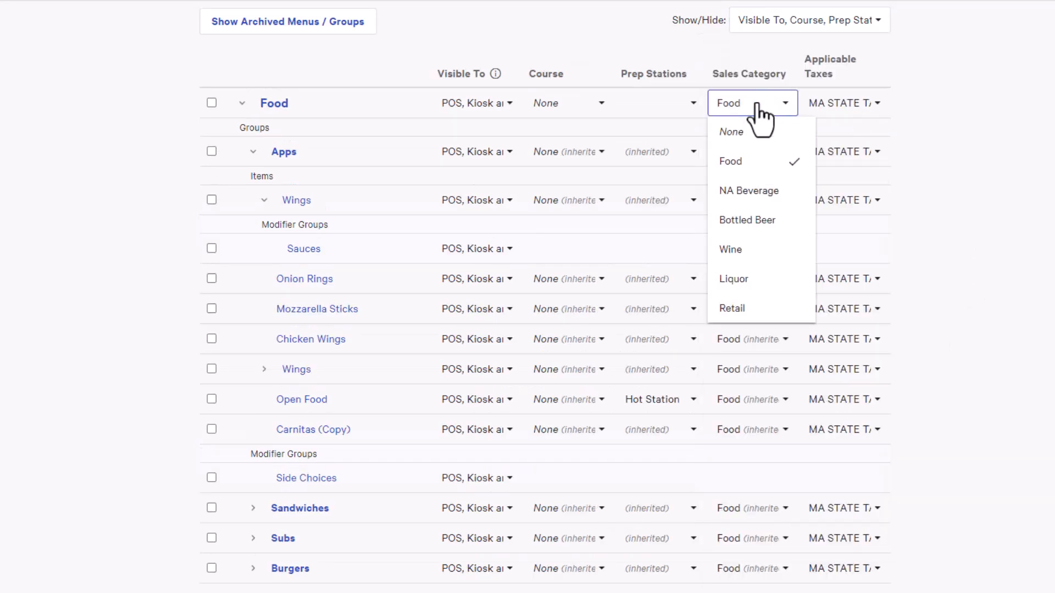